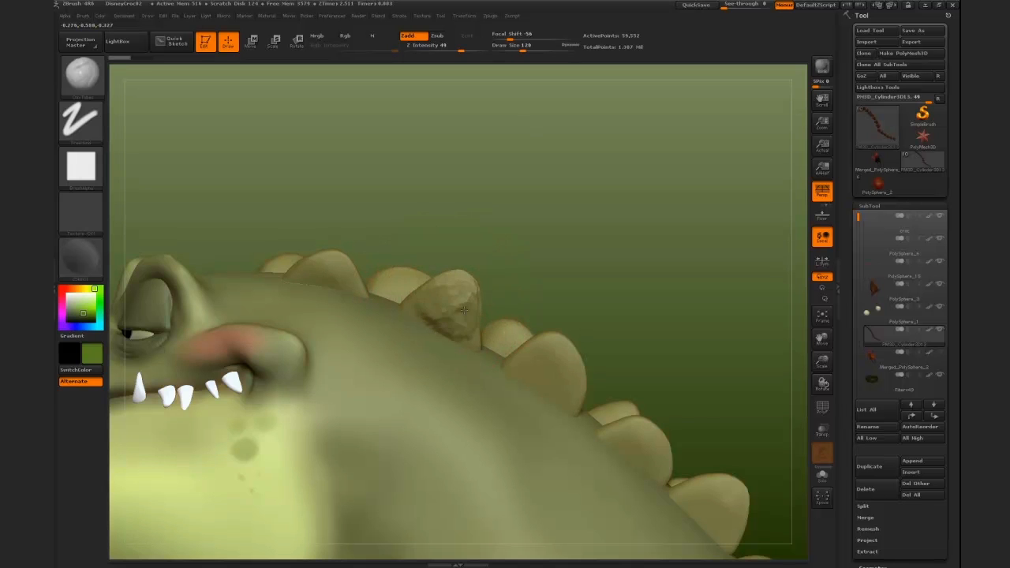
# Turn the crocodile to show its spiked back and bring up the brush settings palette
pyautogui.moveTo(458, 316); pyautogui.dragTo(521, 260)
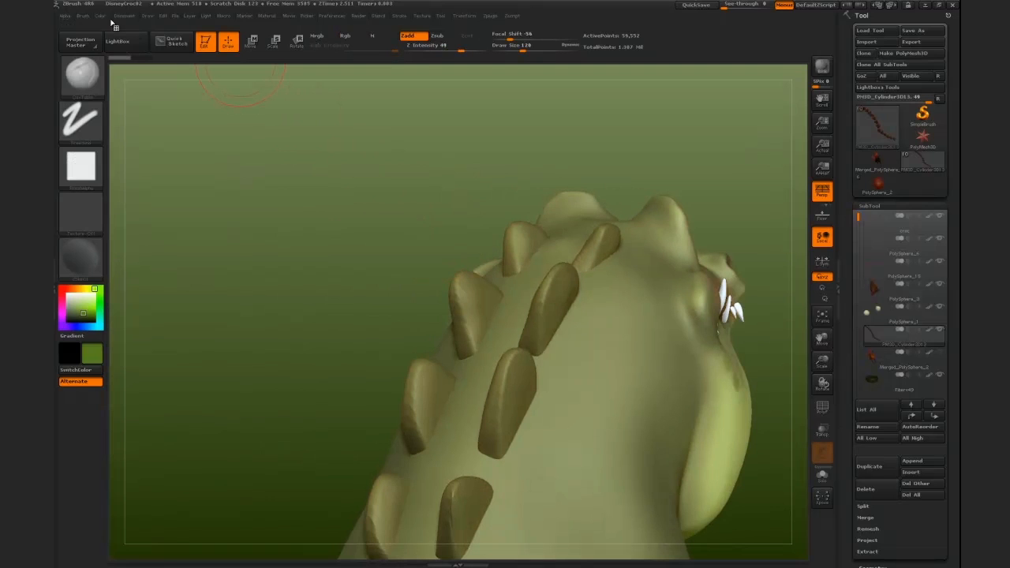
pyautogui.click(82, 16)
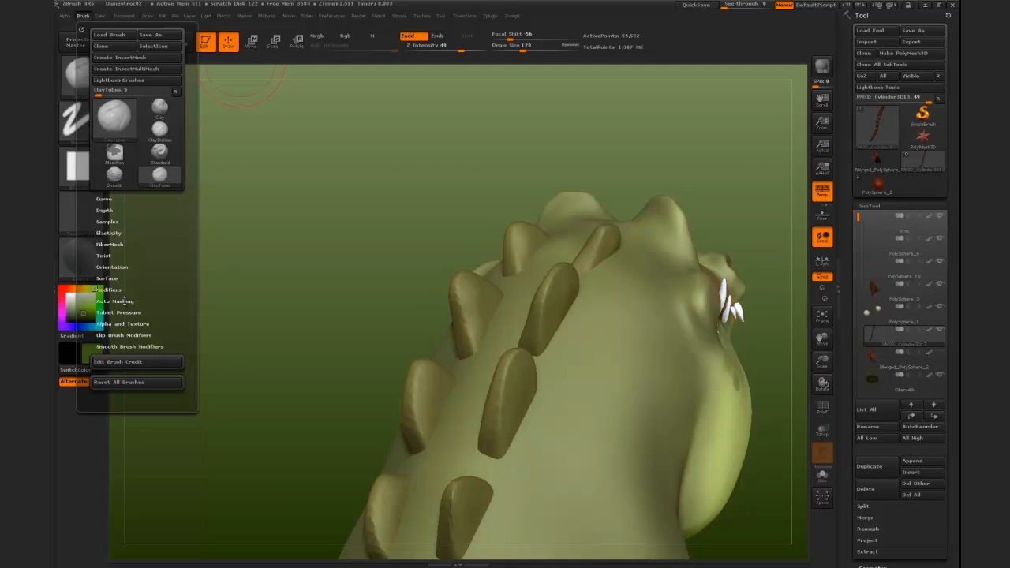
# Close the brush palette so the full crocodile on its grassy base is visible
pyautogui.click(113, 301)
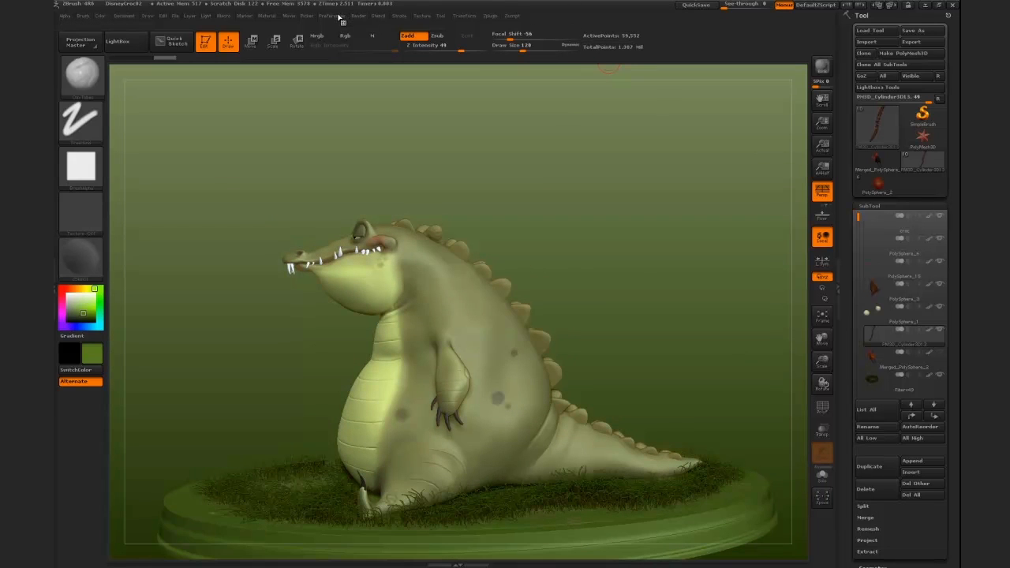
# Turn on Enable Customize under Preferences > Config for interface editing
pyautogui.click(331, 16)
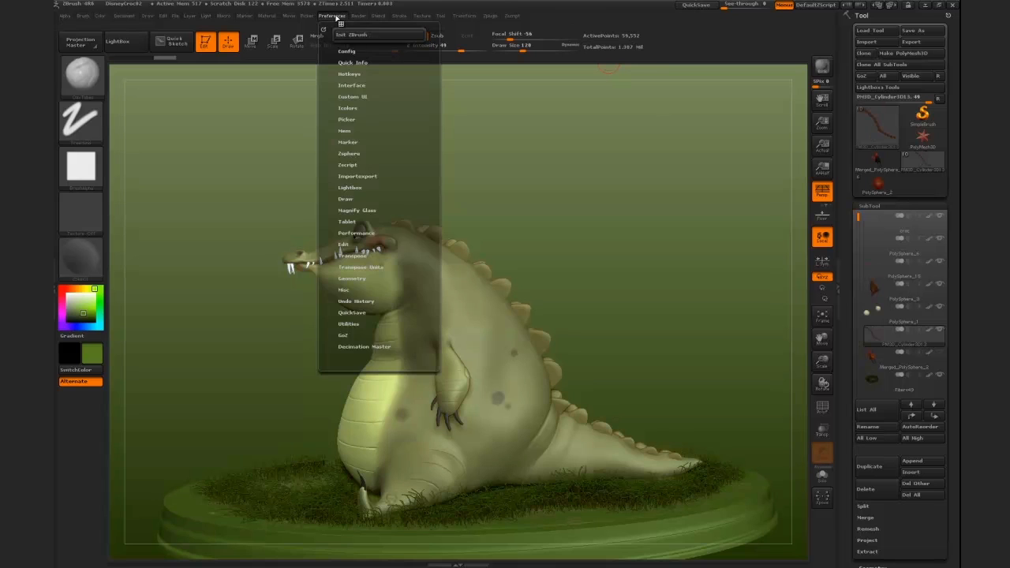
pyautogui.click(347, 51)
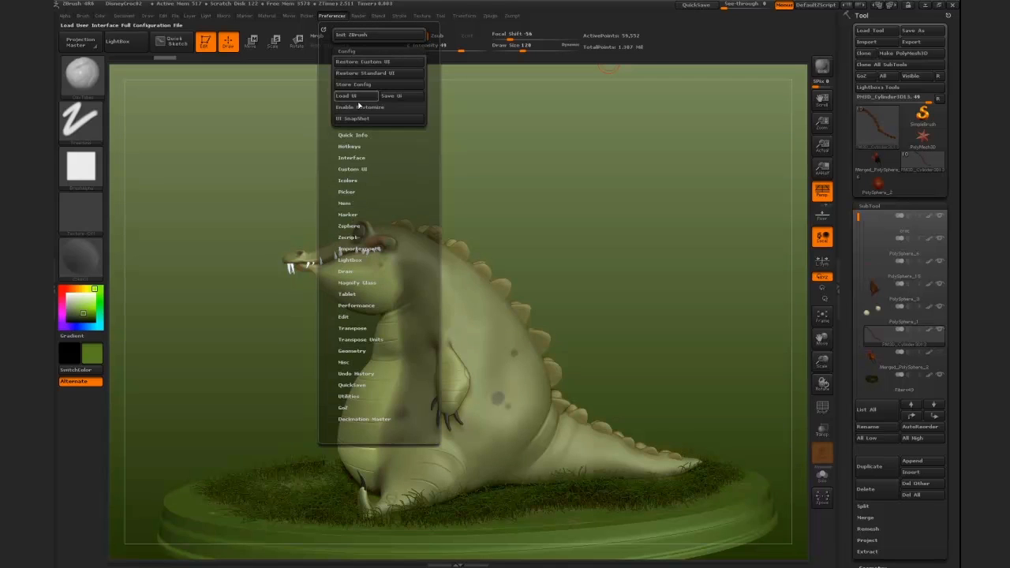
pyautogui.moveTo(360, 107)
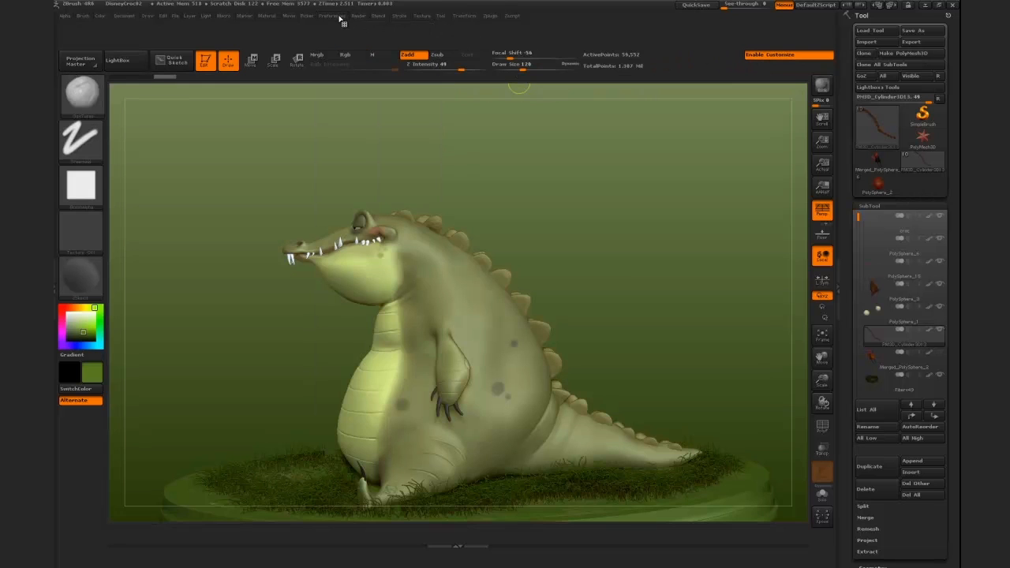
pyautogui.click(332, 15)
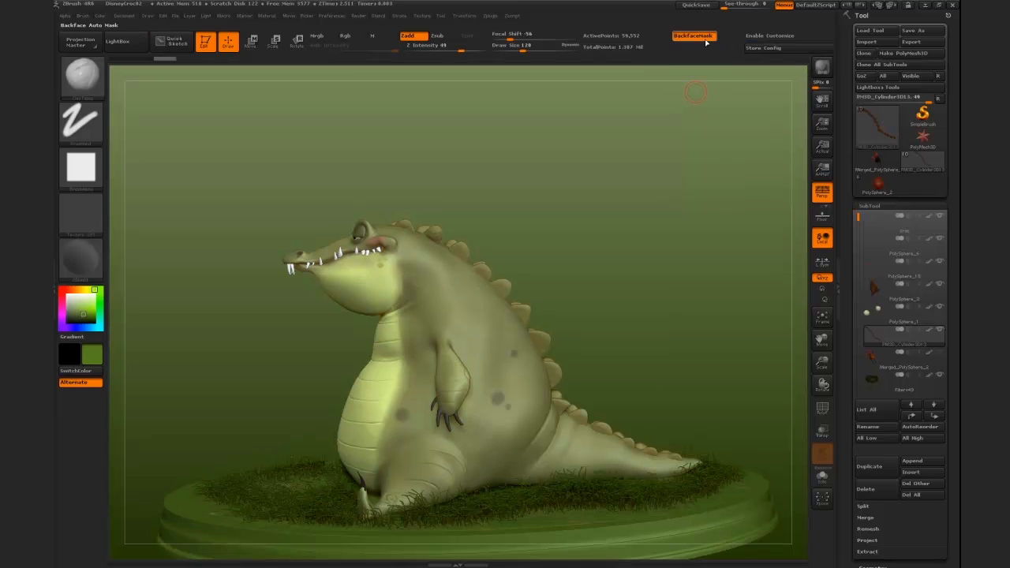
# Store the customized interface as the master config, confirm, and bring up the brush library
pyautogui.click(762, 47)
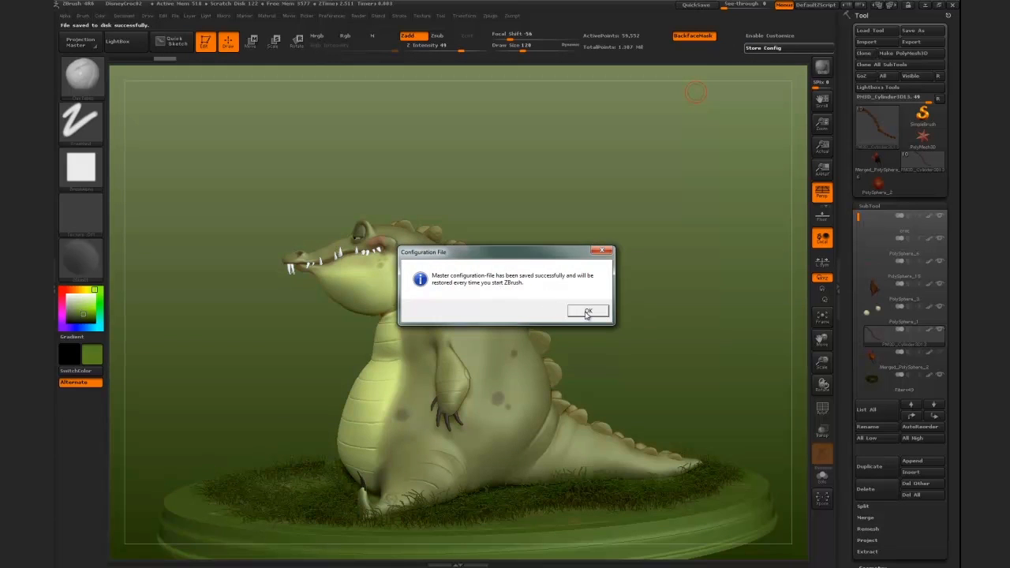
pyautogui.click(587, 309)
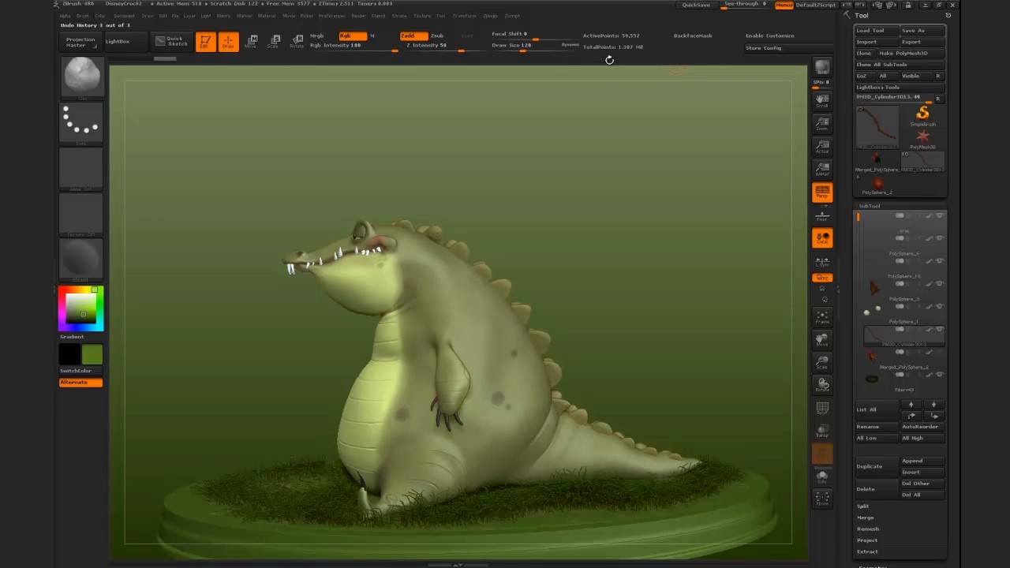
pyautogui.click(82, 78)
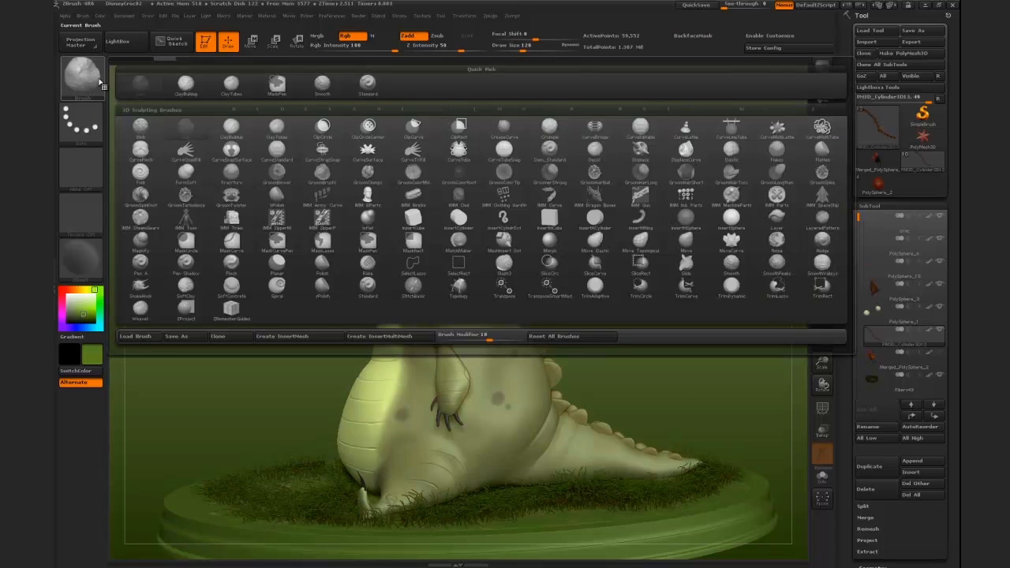